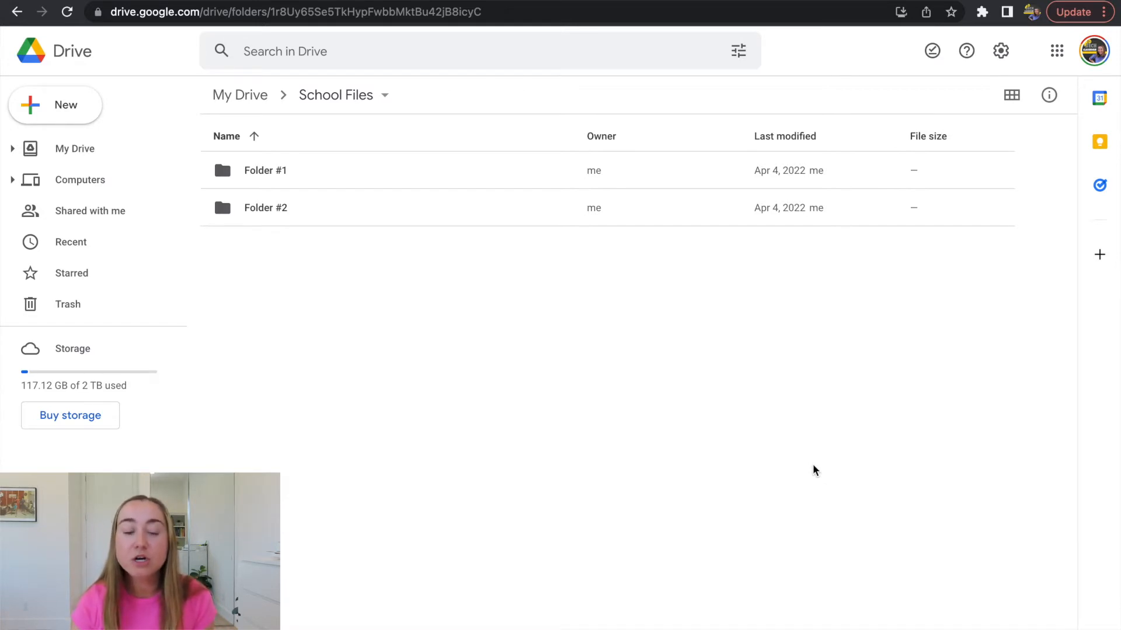
mouse_move(75, 123)
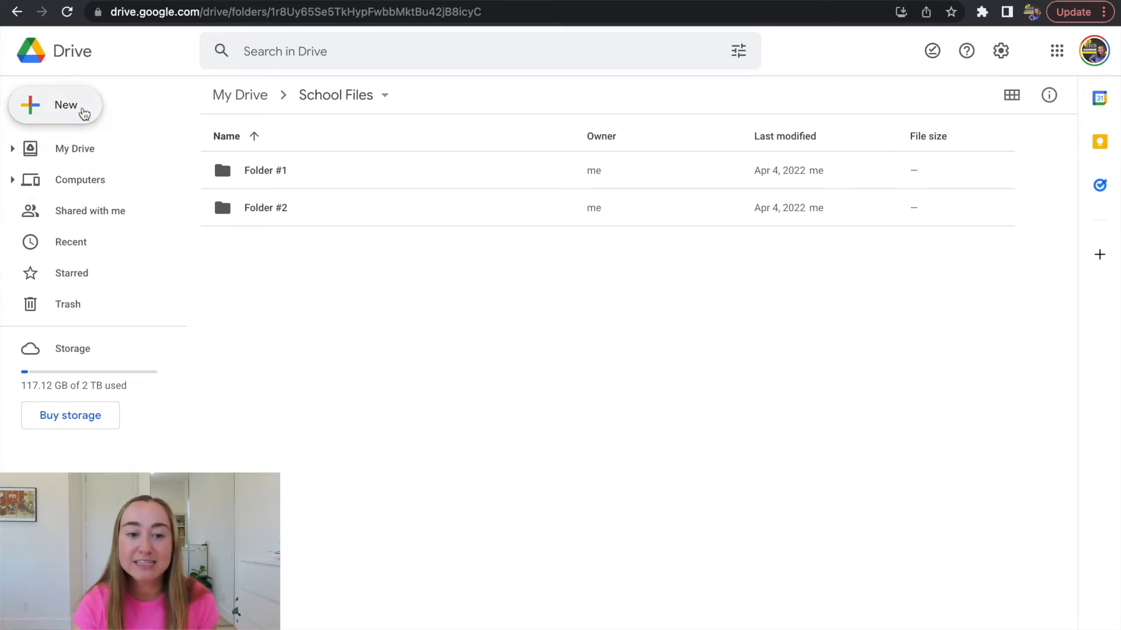
Step: Upload 'Conversation Starters and Morning Meeting Shares.pptx' from the Desktop into School Files
click(56, 105)
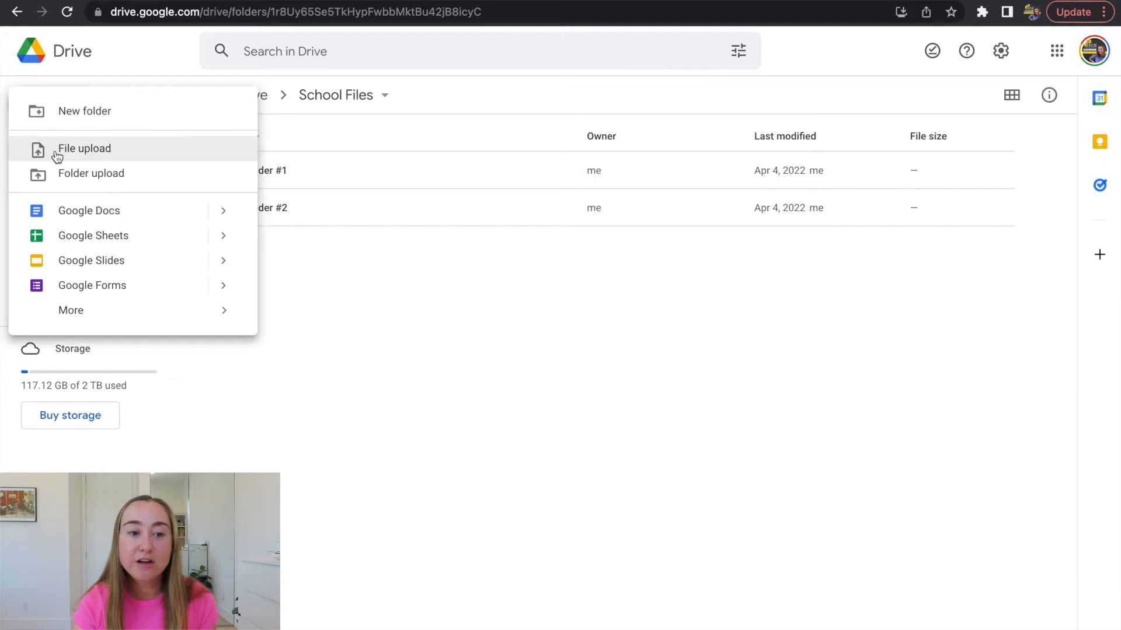
click(83, 148)
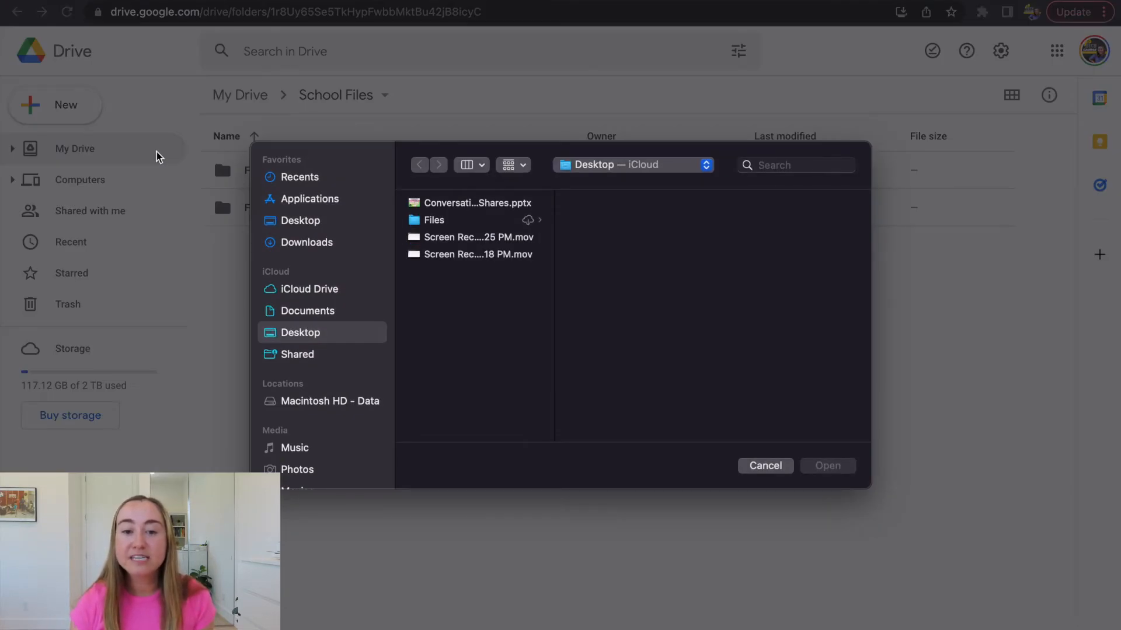
mouse_move(464, 207)
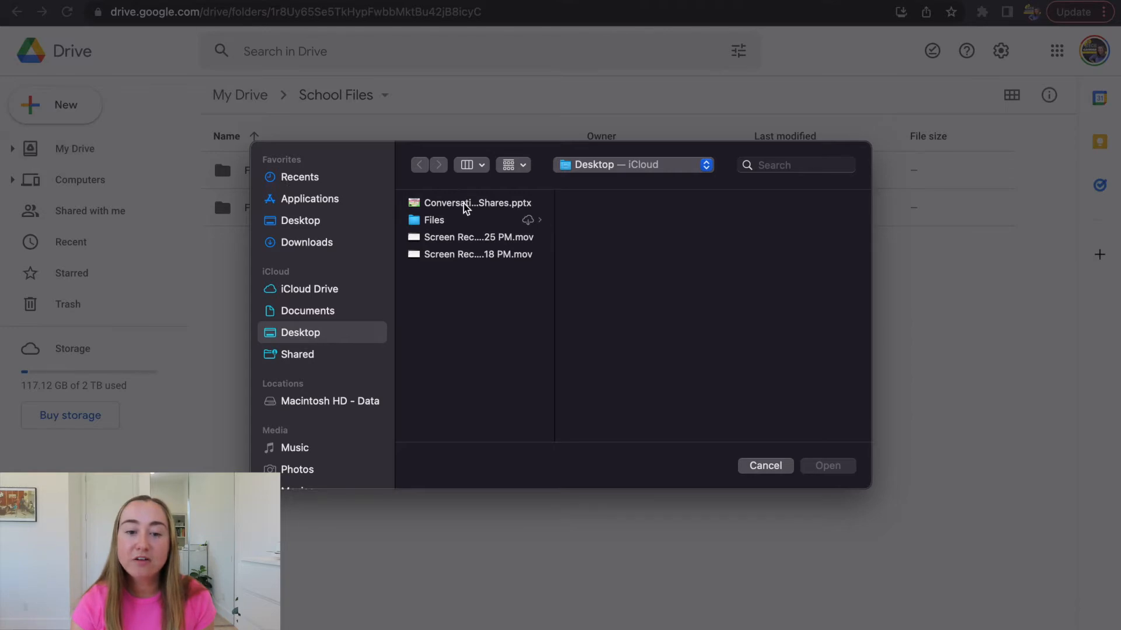
click(475, 202)
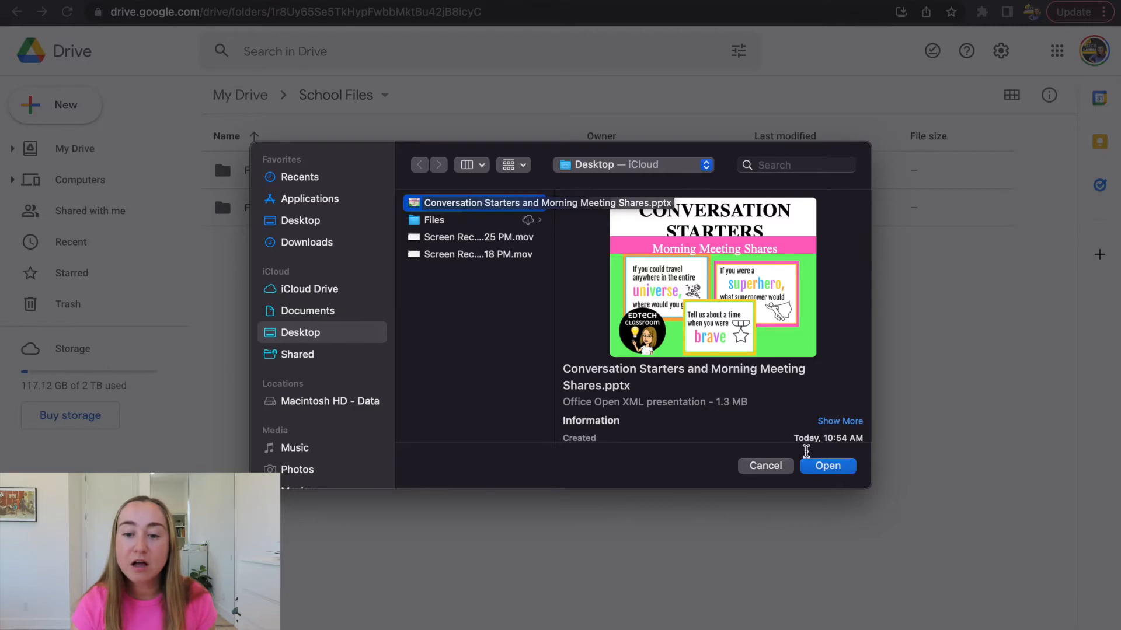
click(827, 465)
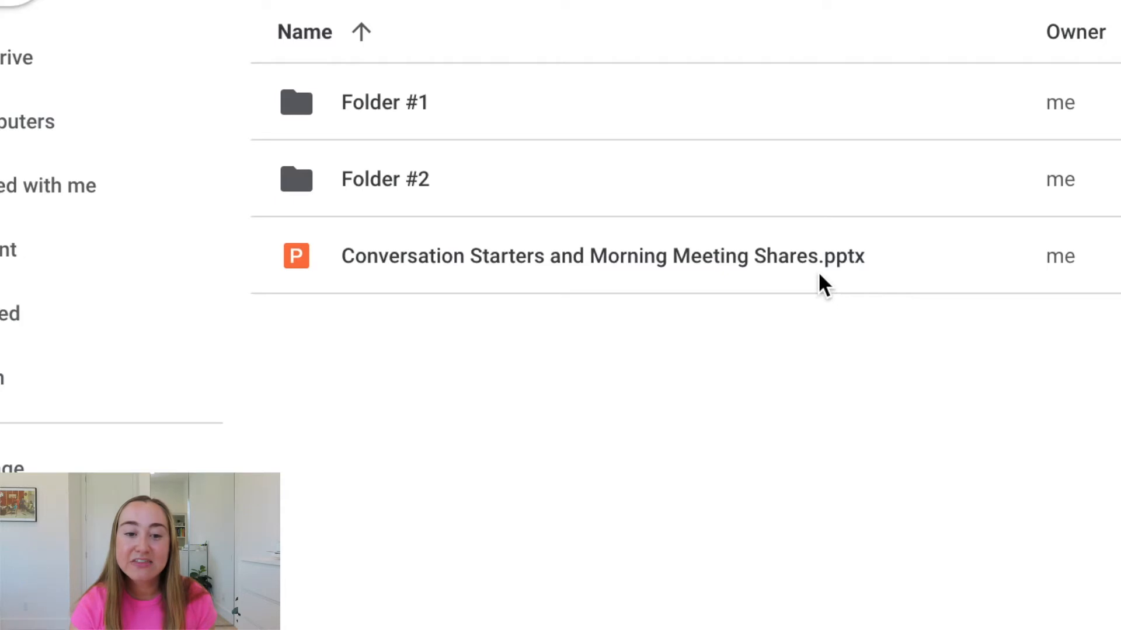
mouse_move(850, 285)
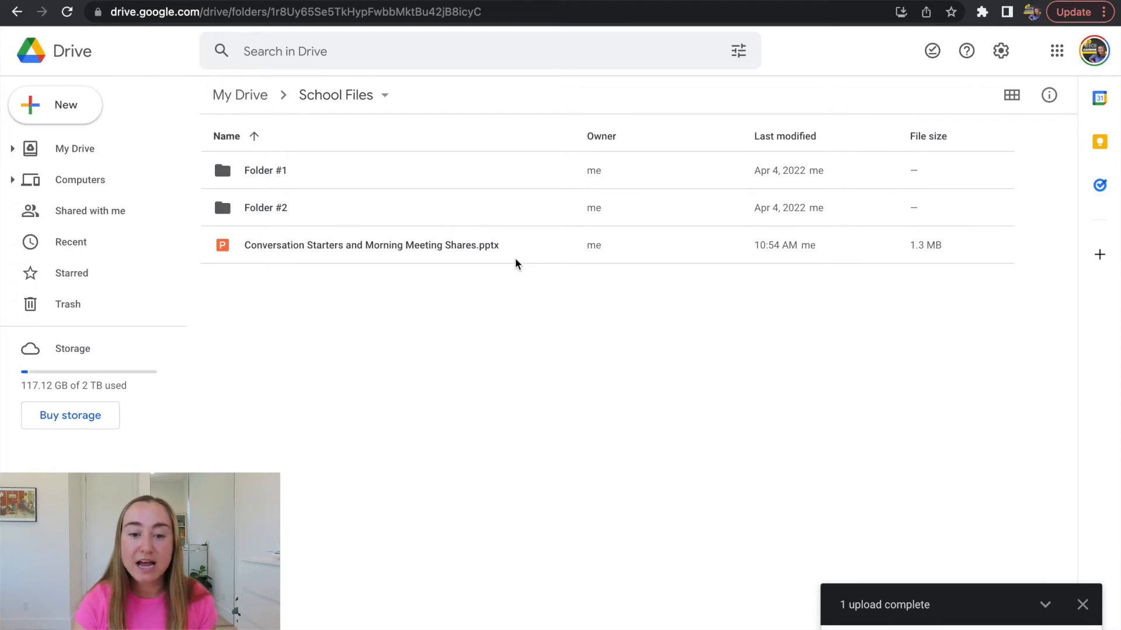
mouse_move(516, 254)
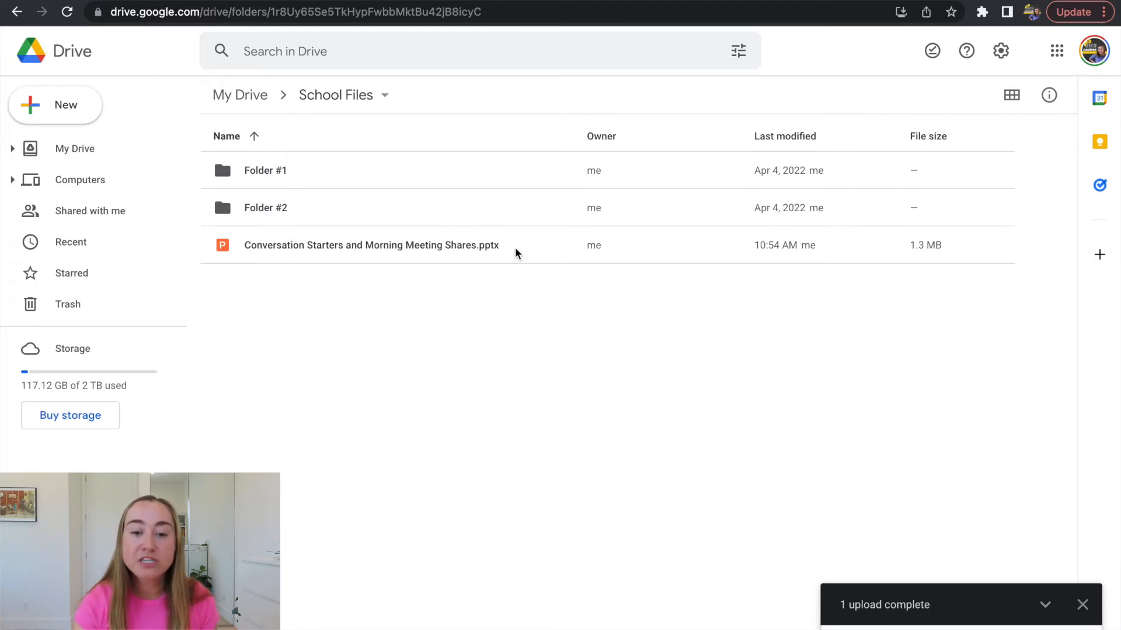
Step: Open the uploaded Conversation Starters .pptx from the School Files list
double_click(371, 245)
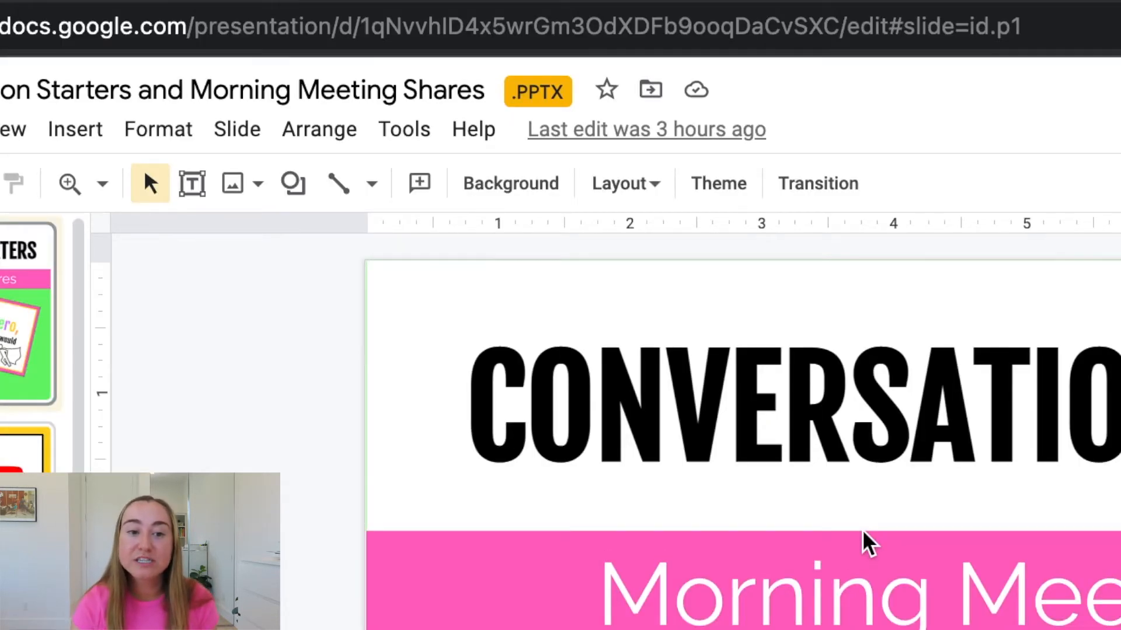
mouse_move(529, 117)
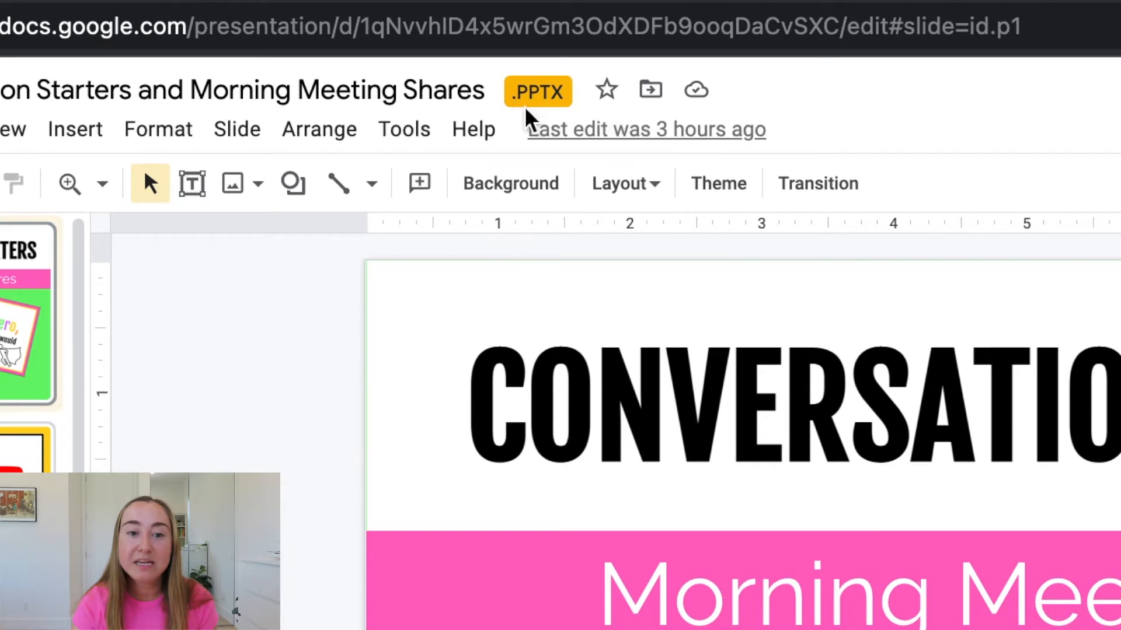
mouse_move(538, 90)
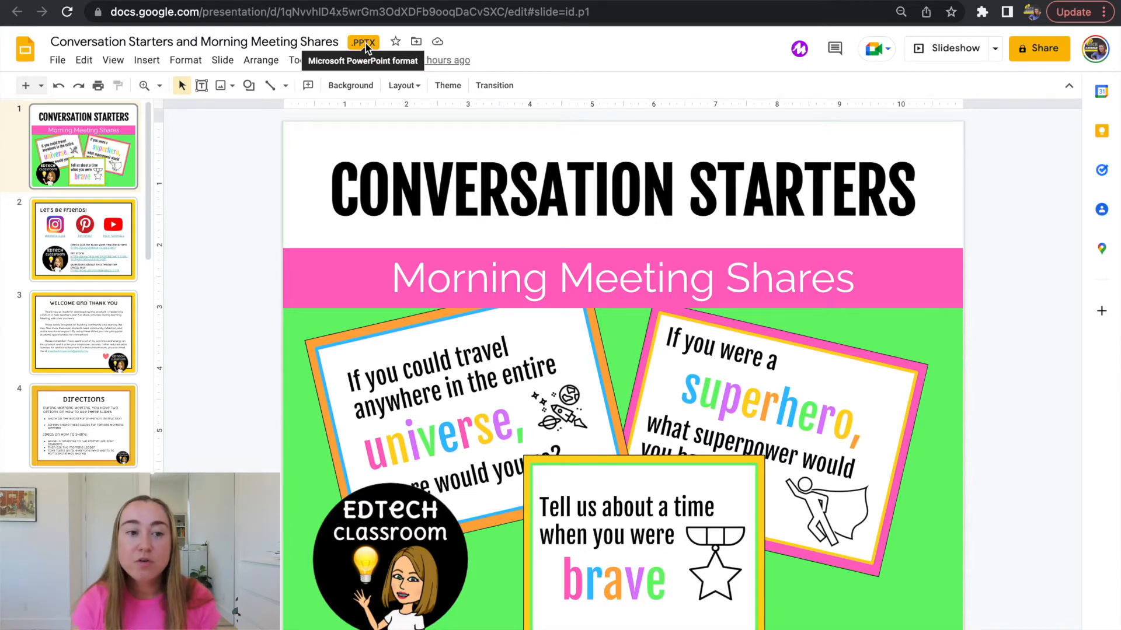
mouse_move(57, 60)
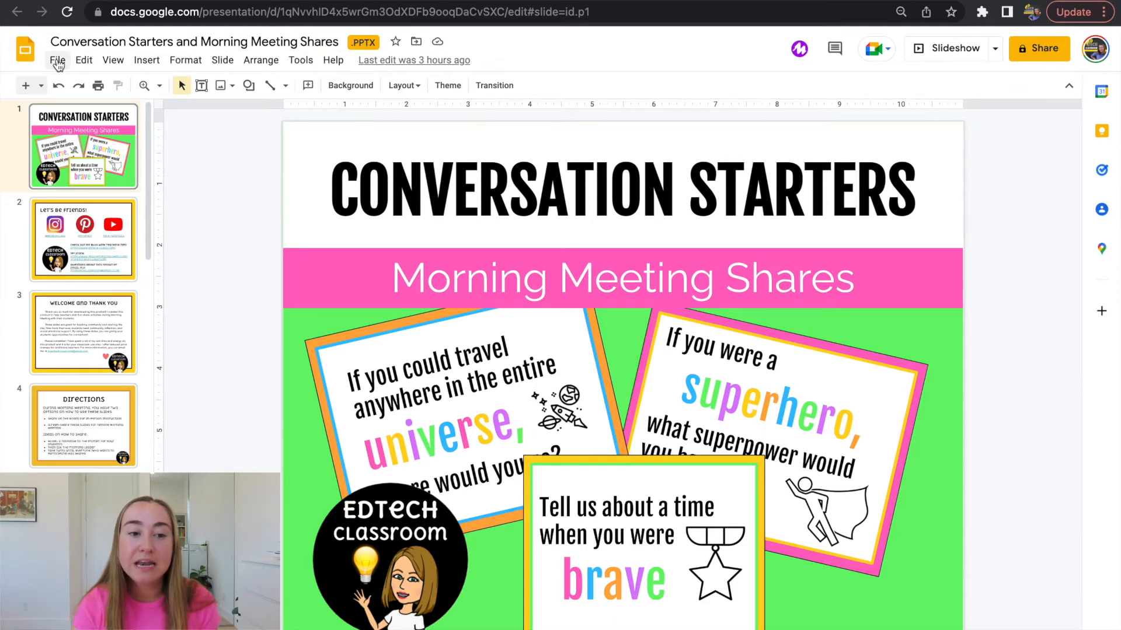
Step: Open the File menu of the .PPTX-badged Conversation Starters presentation
click(57, 60)
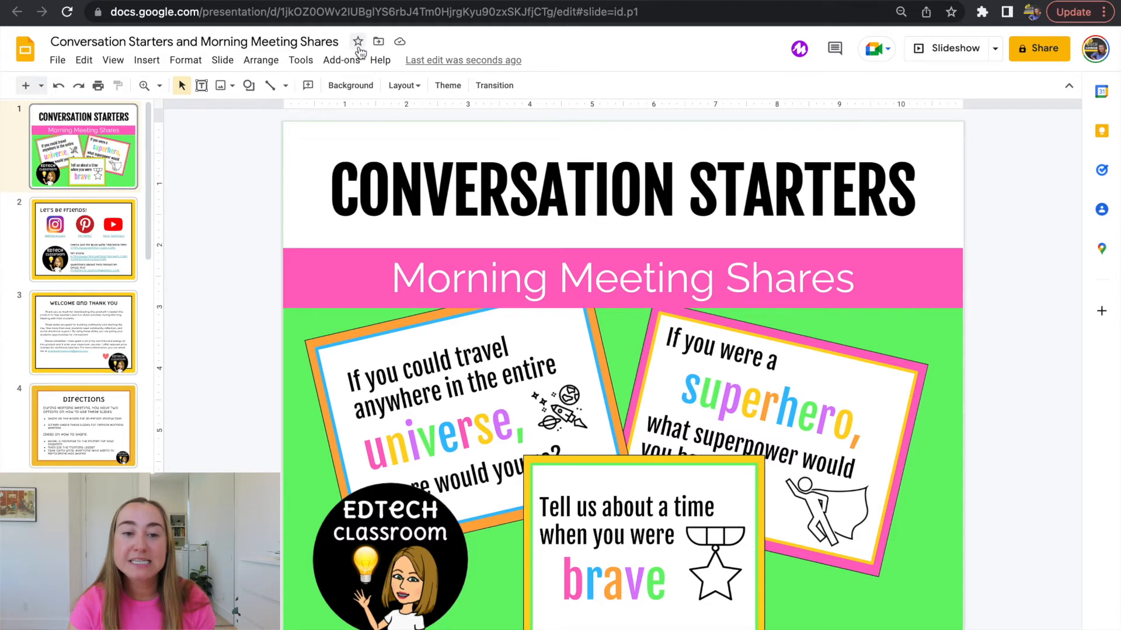
mouse_move(379, 40)
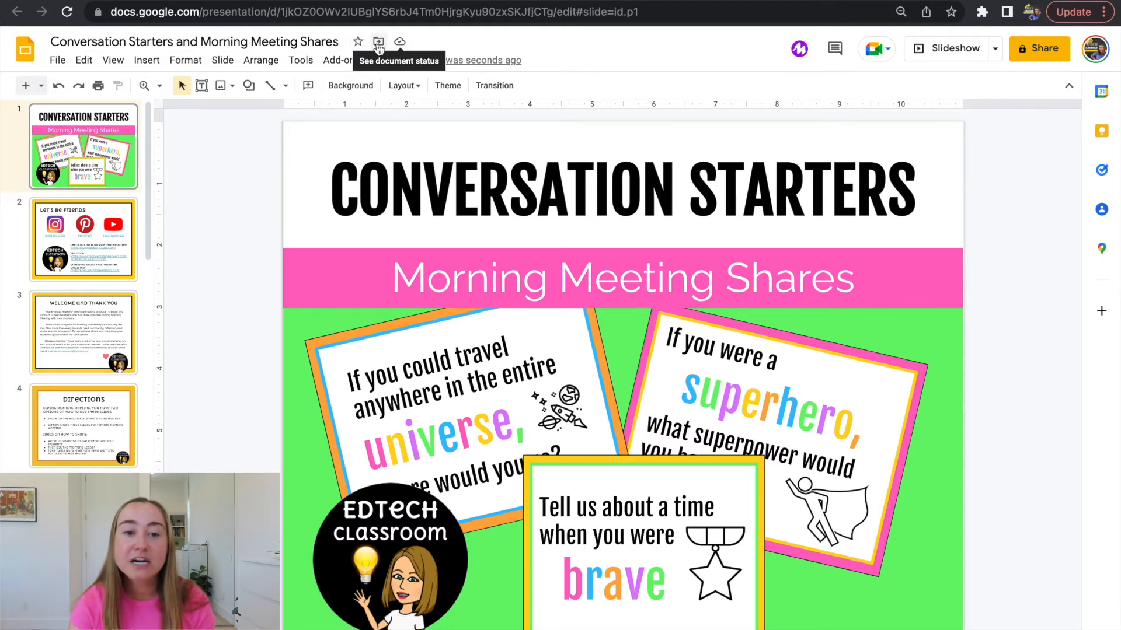
mouse_move(237, 206)
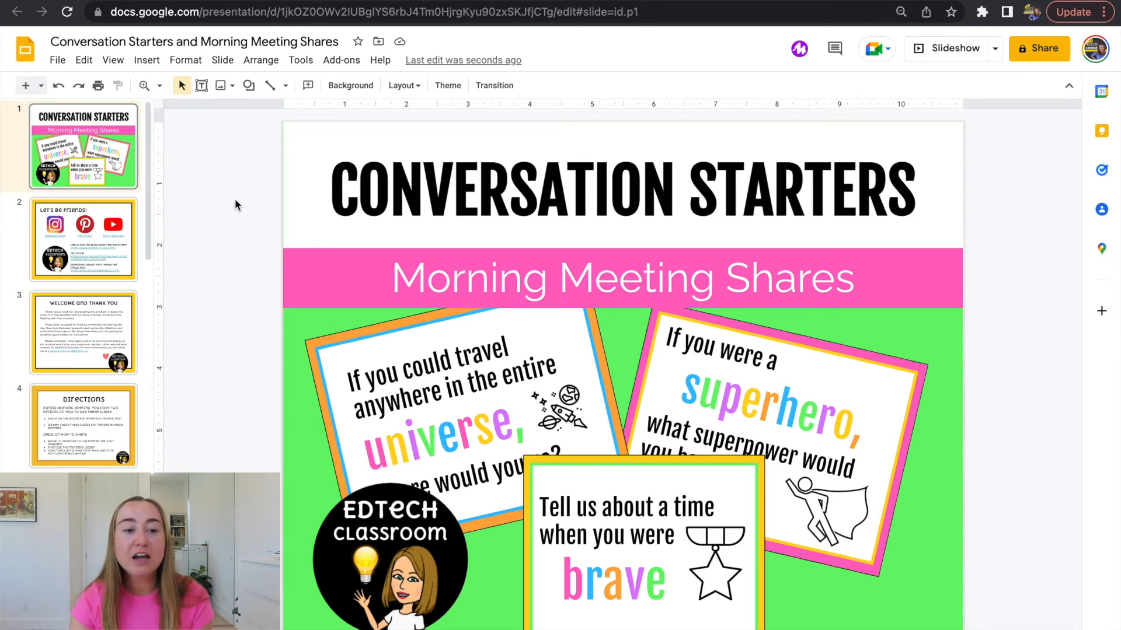
click(84, 239)
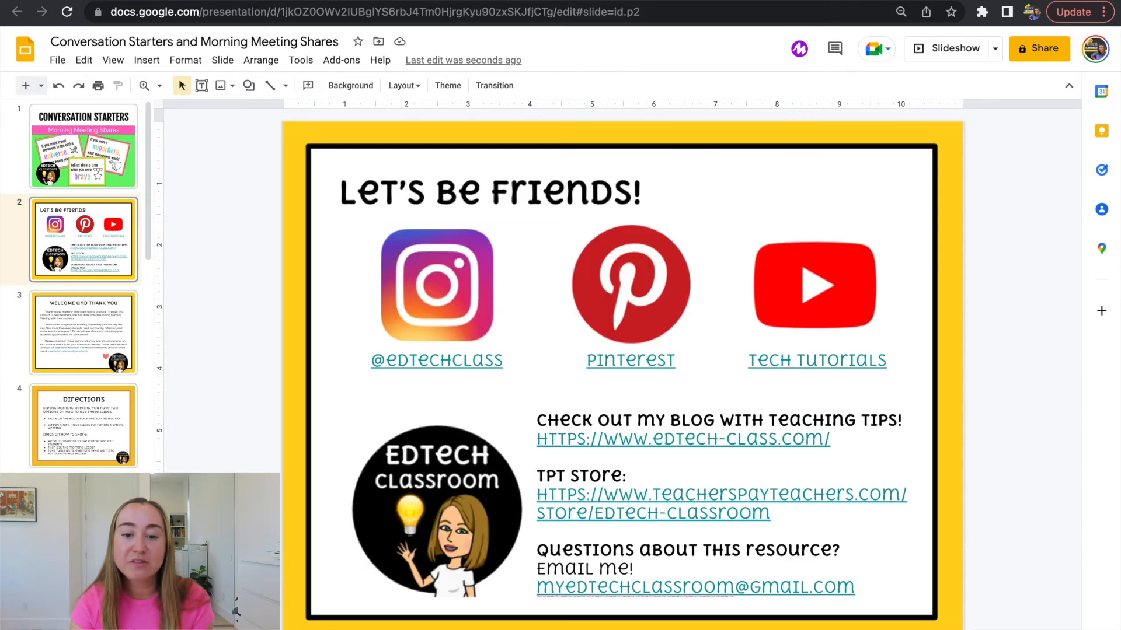
click(83, 426)
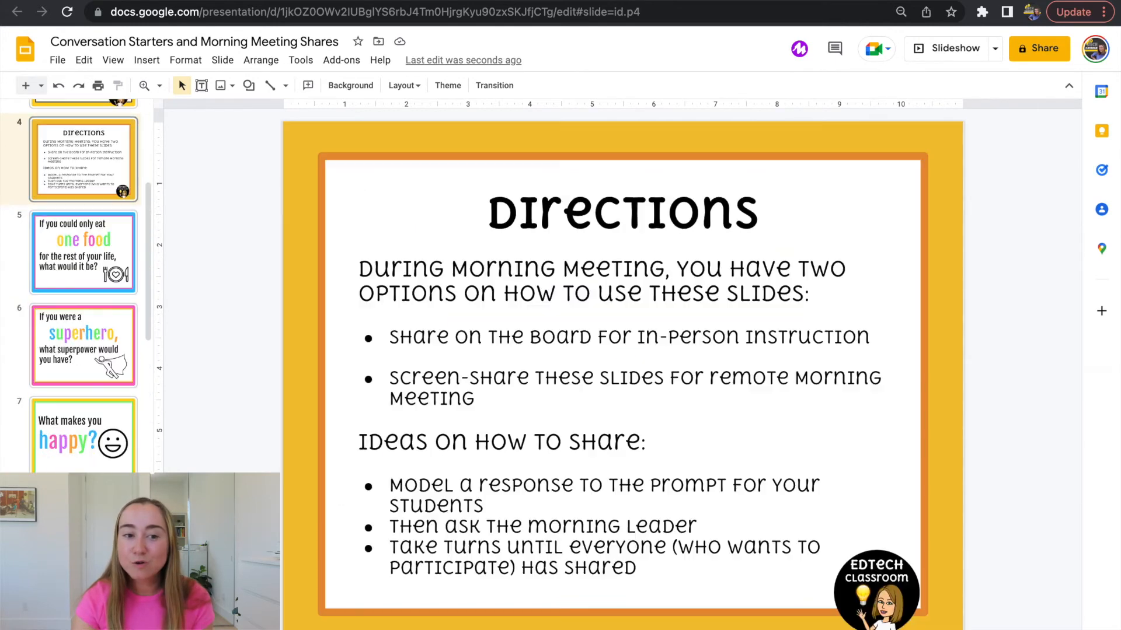
click(82, 146)
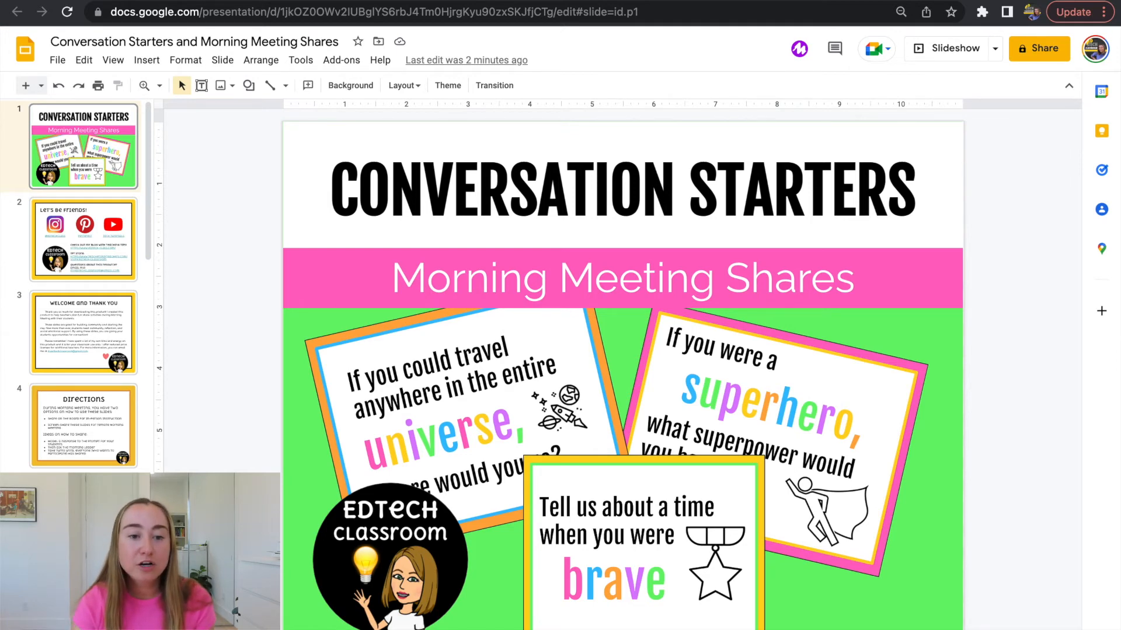
Step: Switch to the Drive tab showing School Files with the Slides copy and .pptx
click(17, 12)
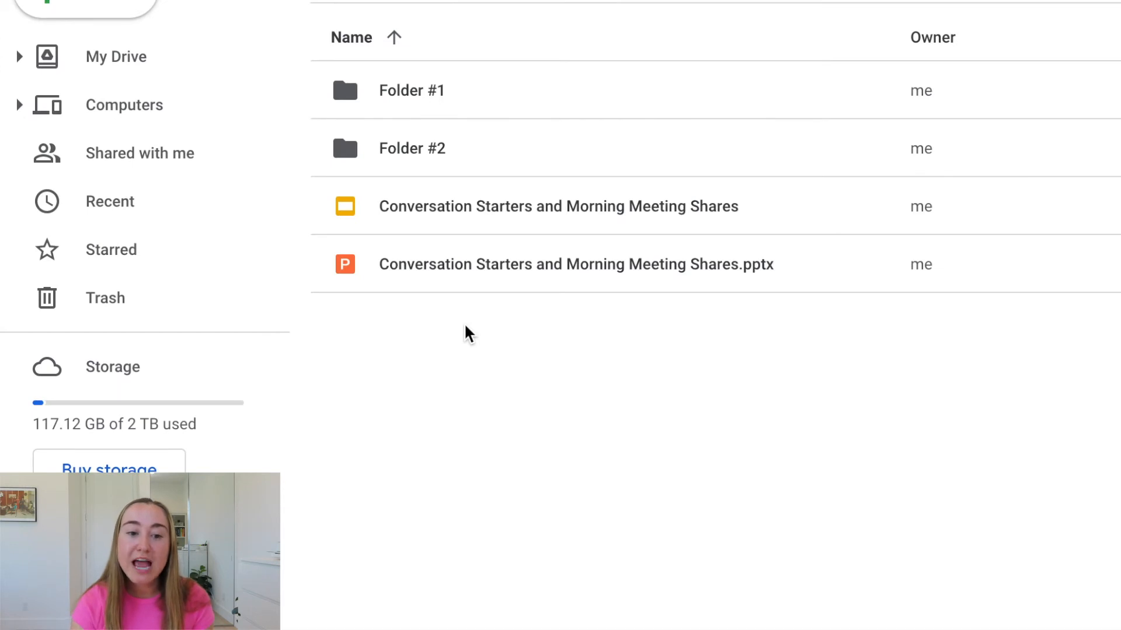
mouse_move(386, 363)
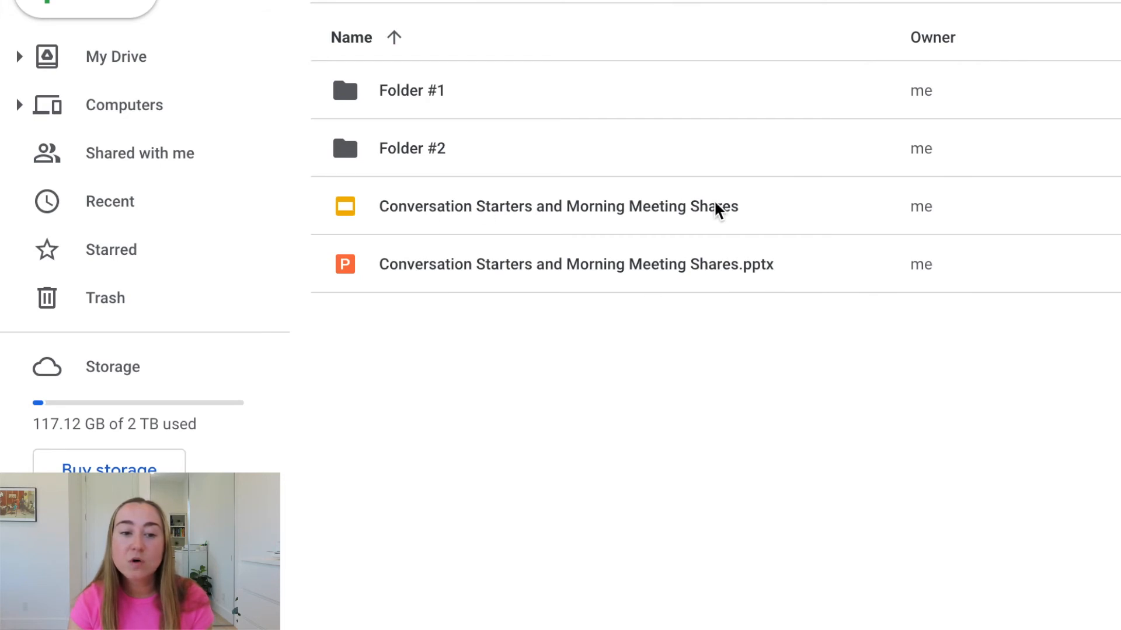
mouse_move(763, 220)
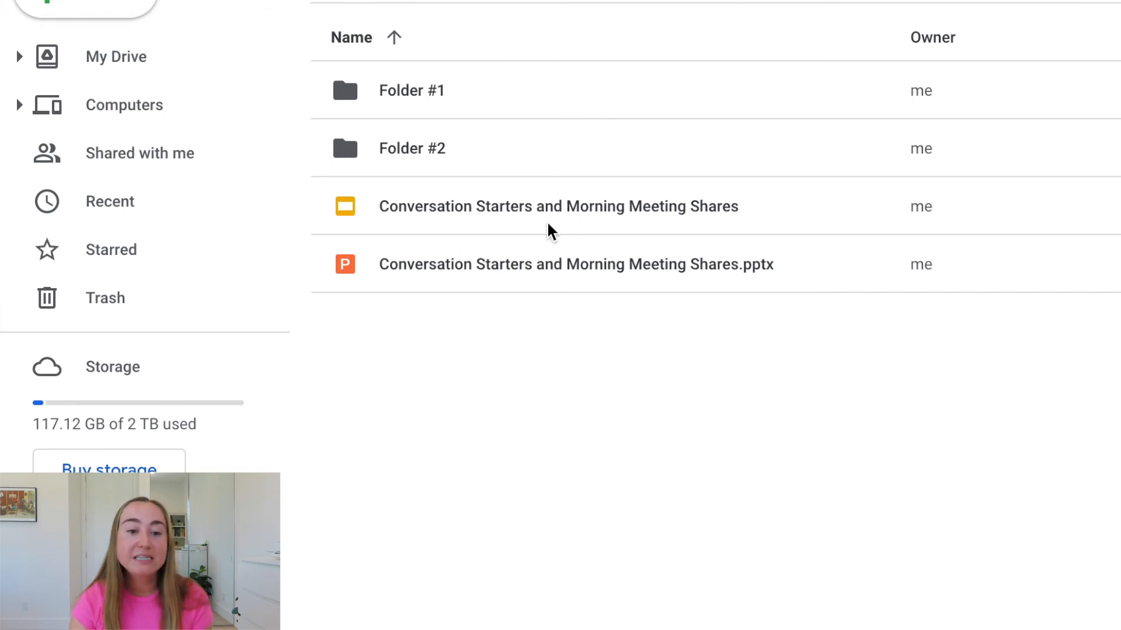
mouse_move(538, 230)
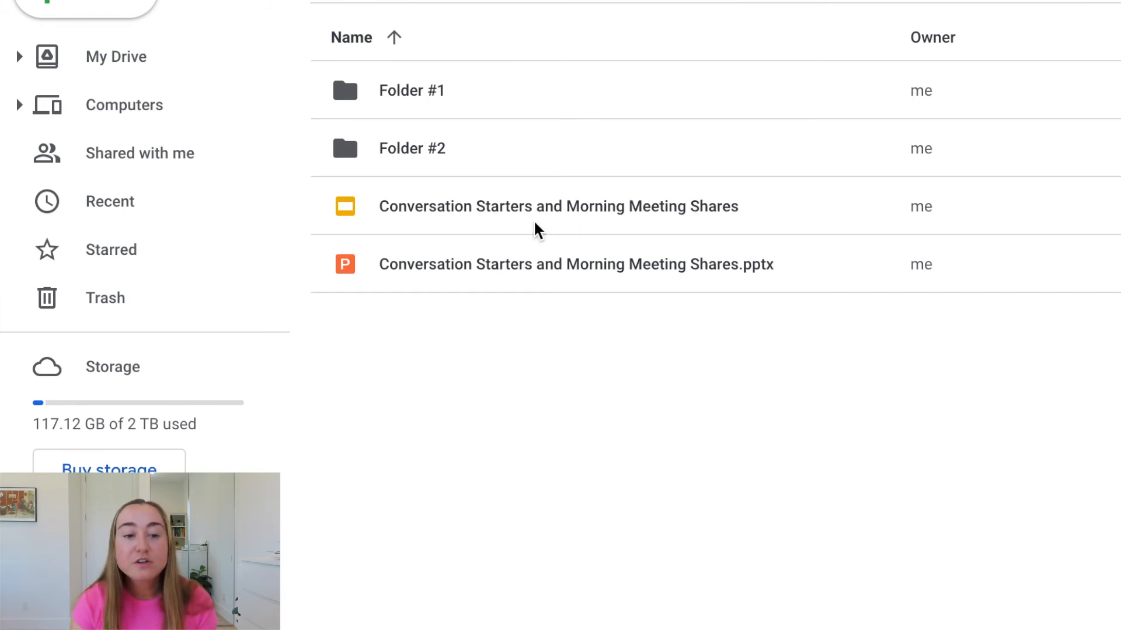
mouse_move(345, 337)
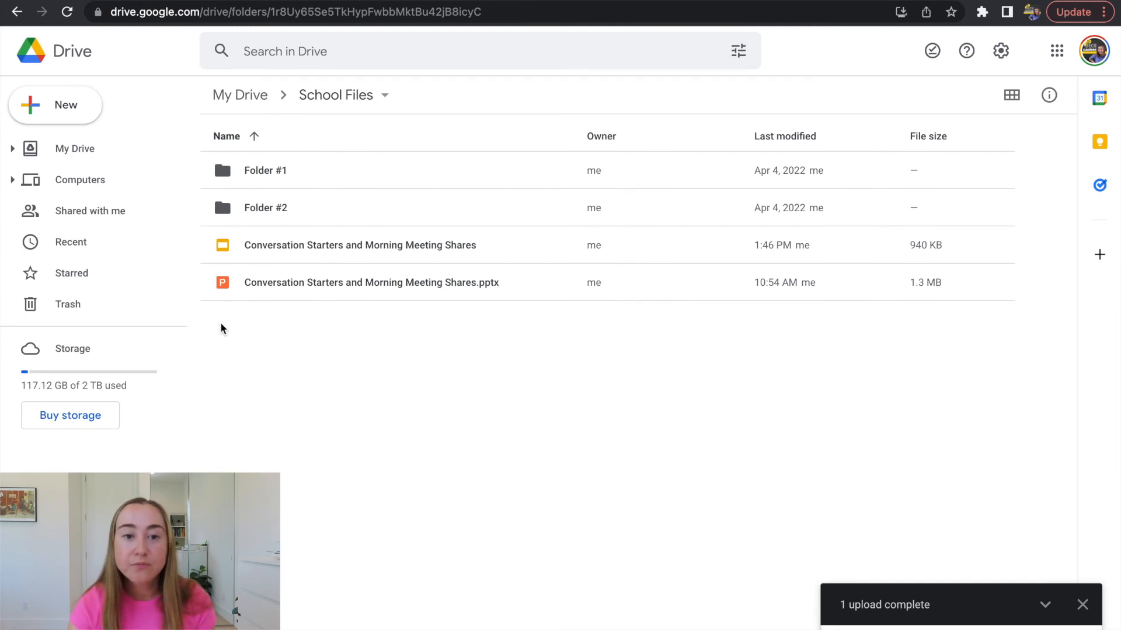
Step: Open the yellow-icon Google Slides version of Conversation Starters
double_click(360, 244)
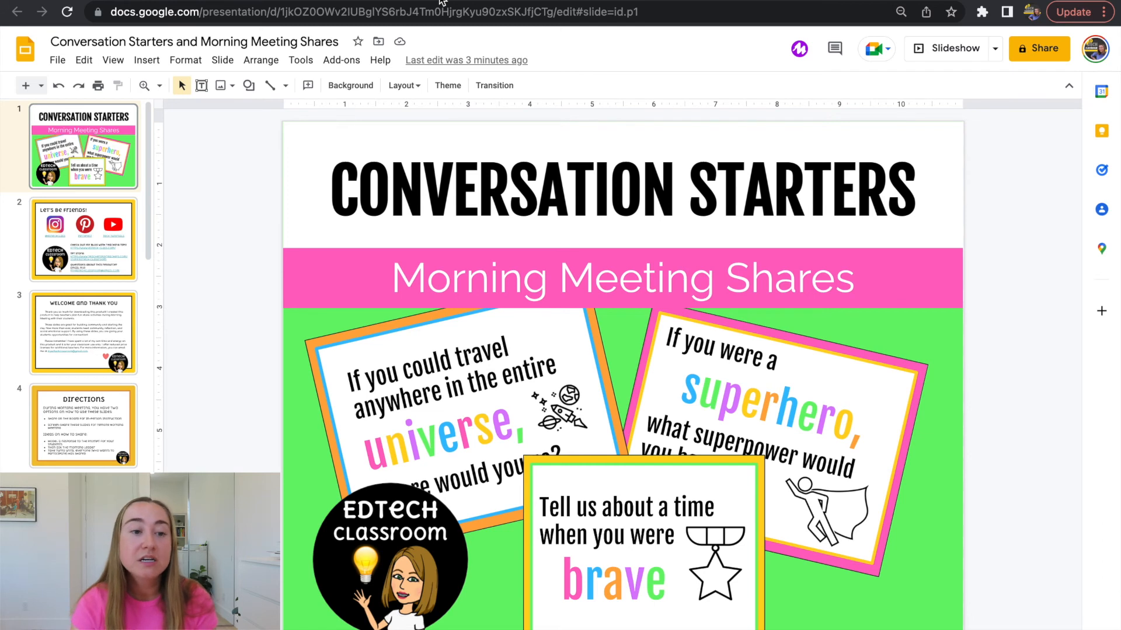
Step: Open the File menu of the converted deck to reach the Download formats
click(57, 60)
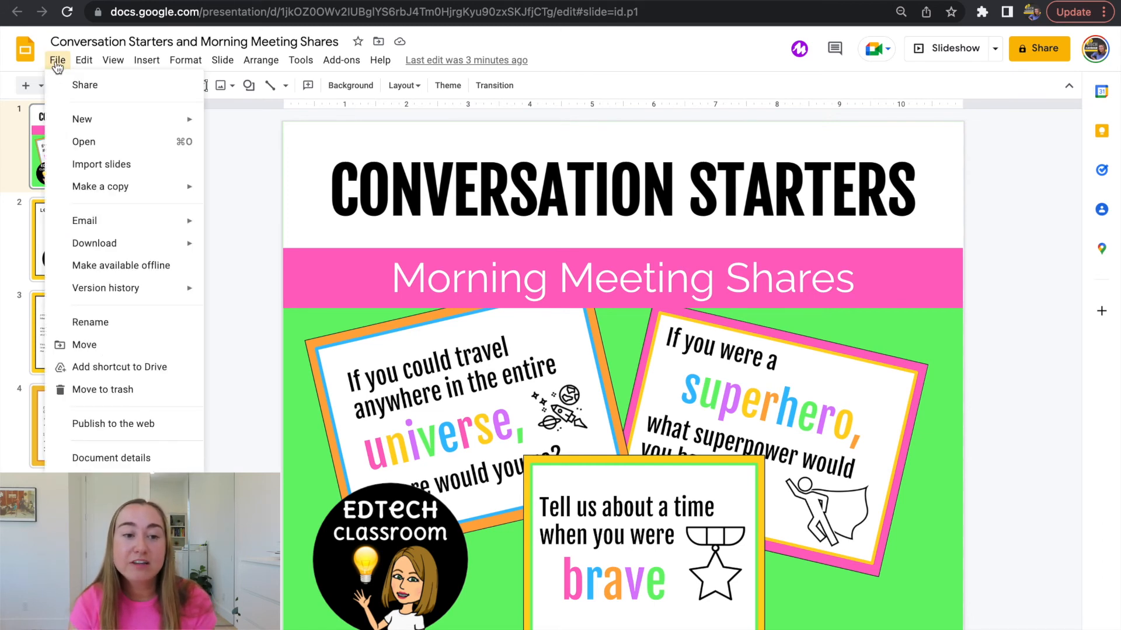
mouse_move(100, 187)
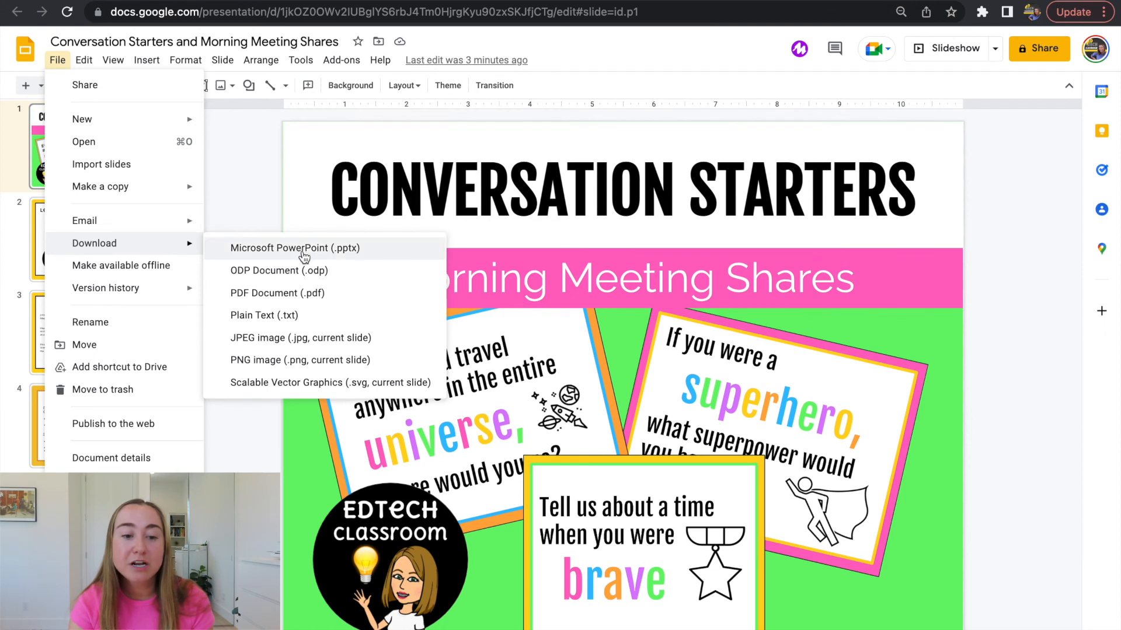
mouse_move(414, 251)
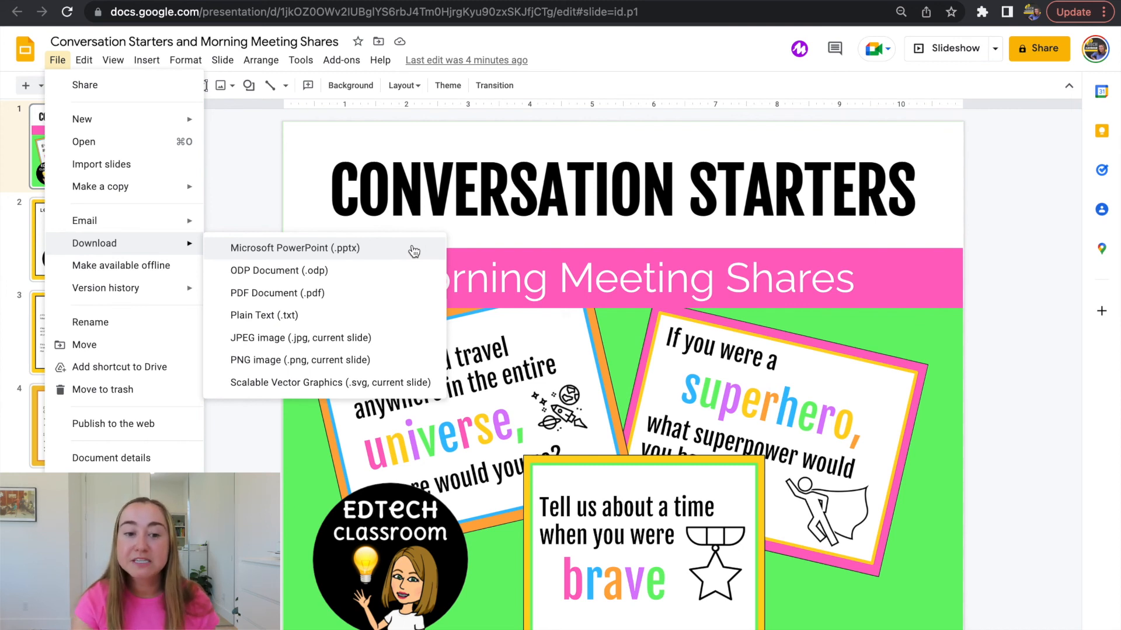
mouse_move(307, 293)
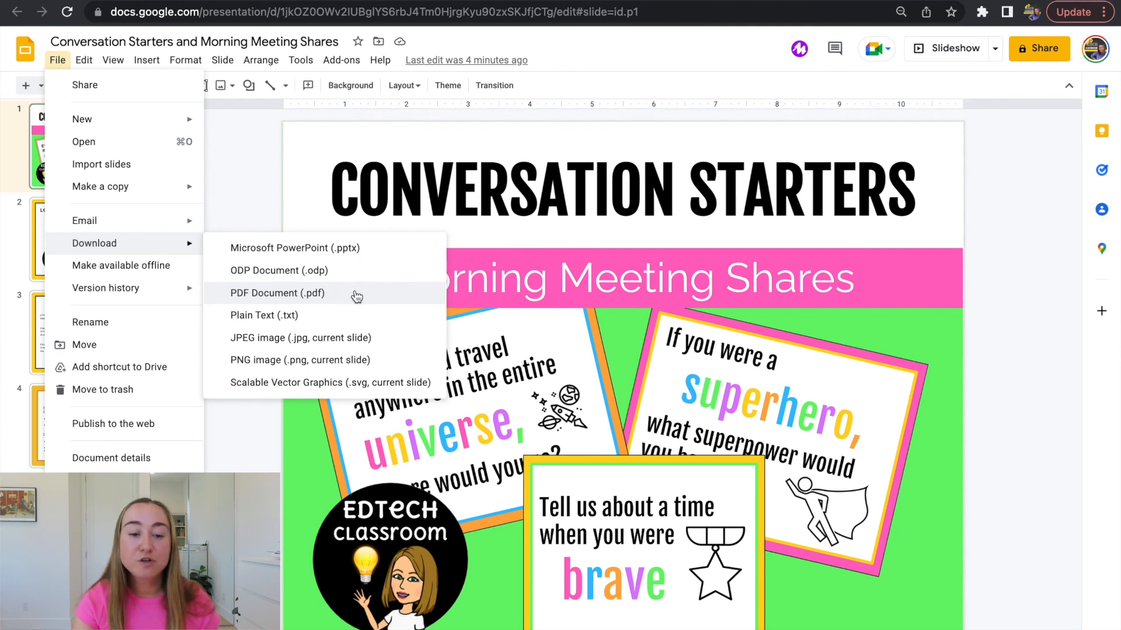
mouse_move(271, 258)
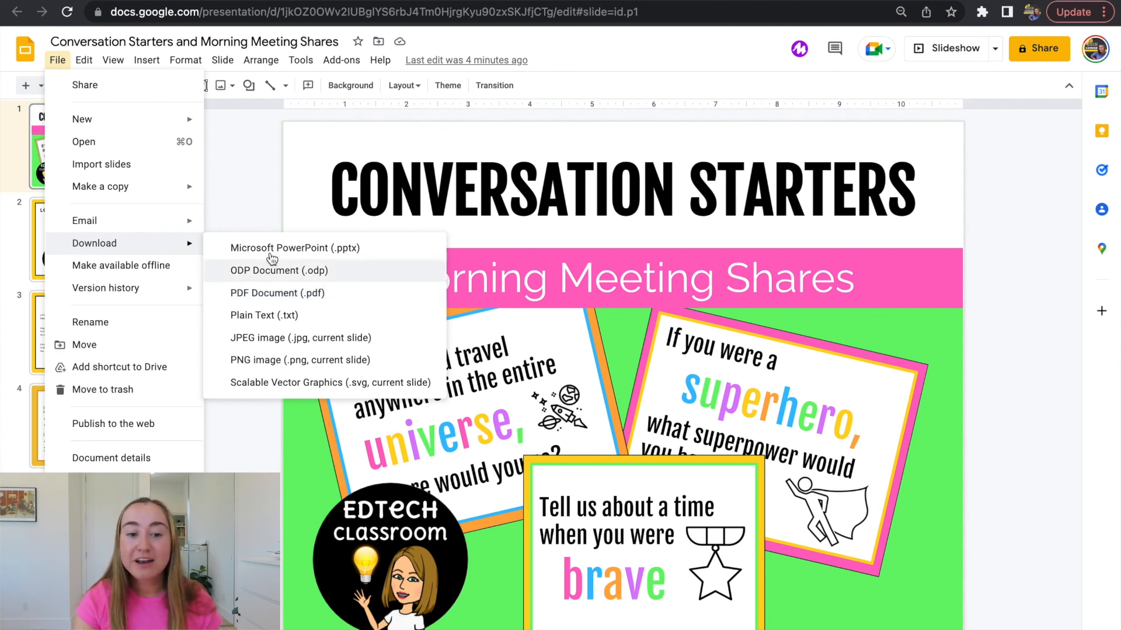